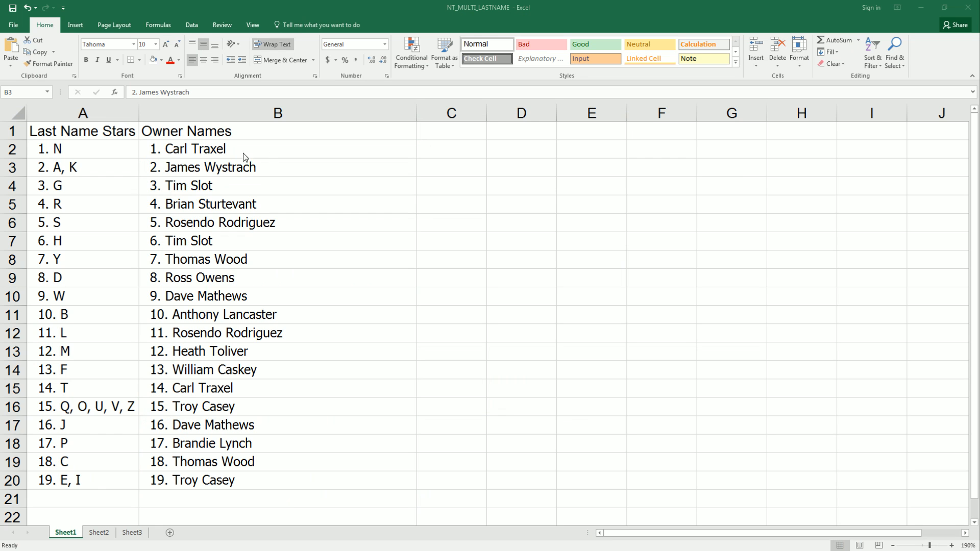
- Select the nineteen owner names in B2:B20 and copy them
{"action": "left_click", "coordinate": [277, 166]}
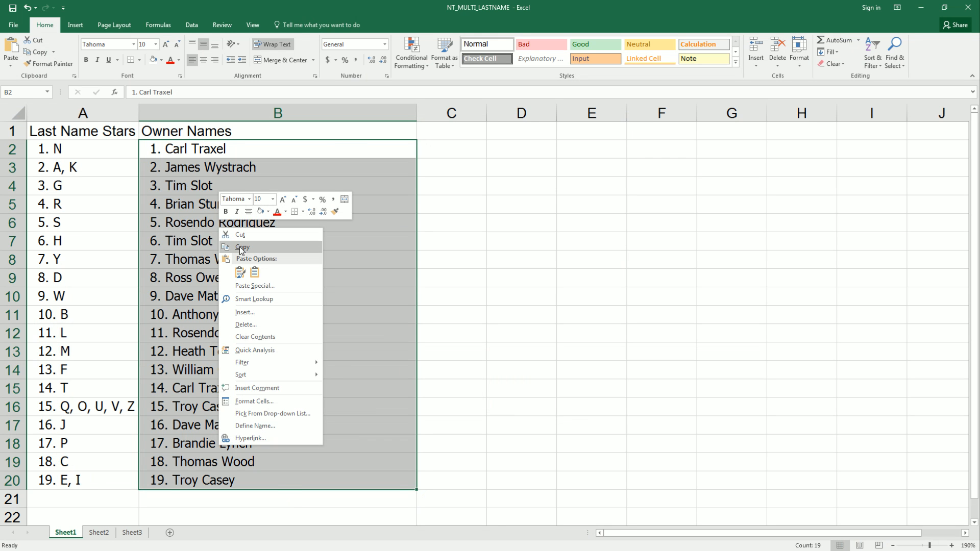
{"action": "left_click", "coordinate": [242, 247]}
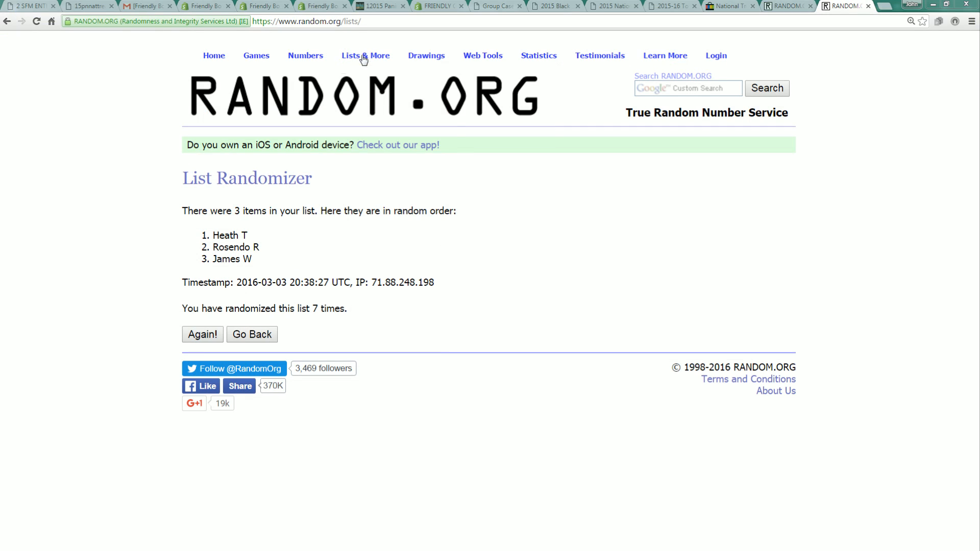
{"action": "mouse_move", "coordinate": [365, 55]}
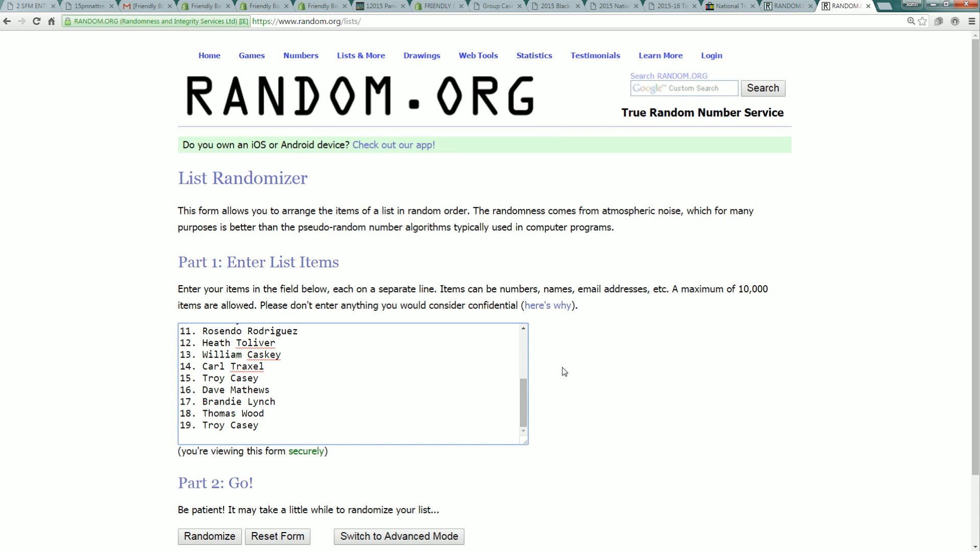
{"action": "mouse_move", "coordinate": [568, 368]}
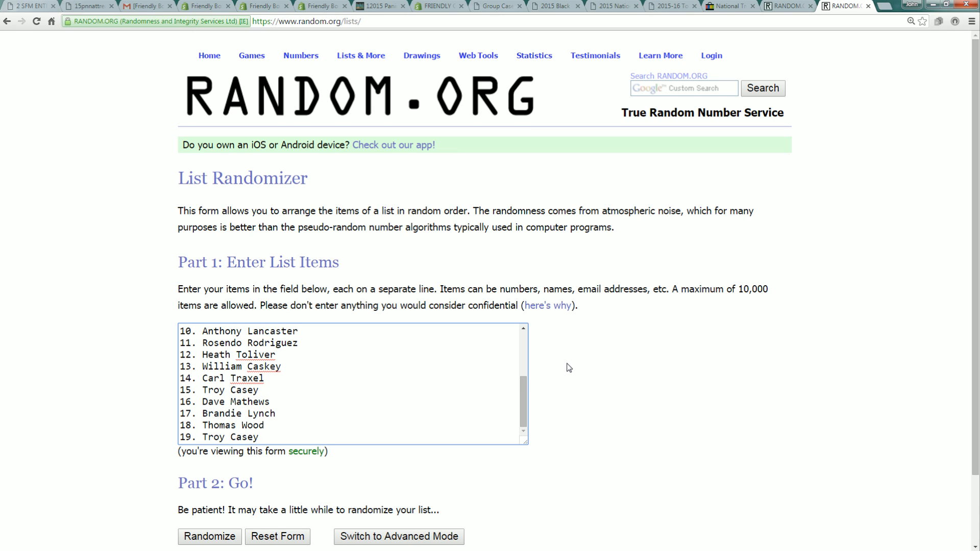
{"action": "mouse_move", "coordinate": [609, 364]}
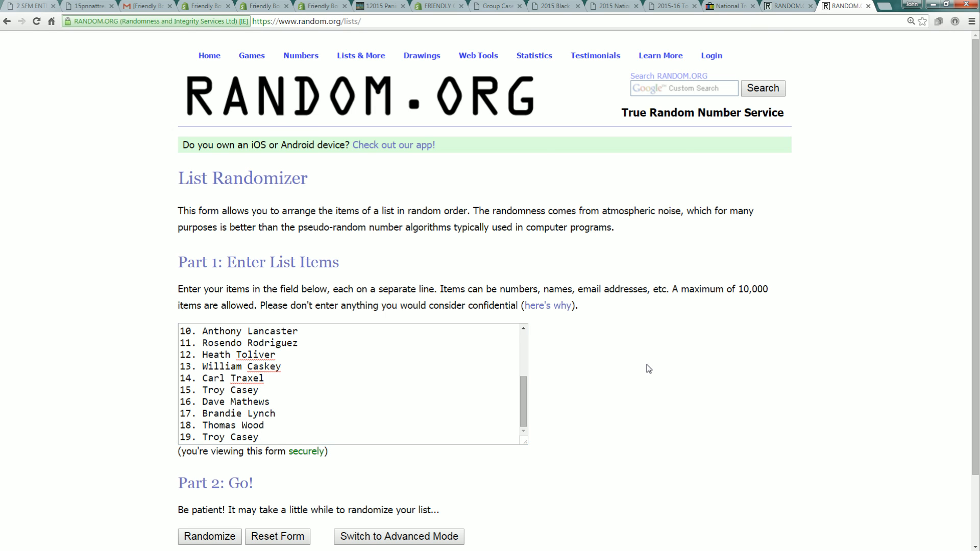
- Scroll the List Randomizer form holding the pasted owner names
{"action": "scroll", "scroll_direction": "down", "scroll_amount": 3}
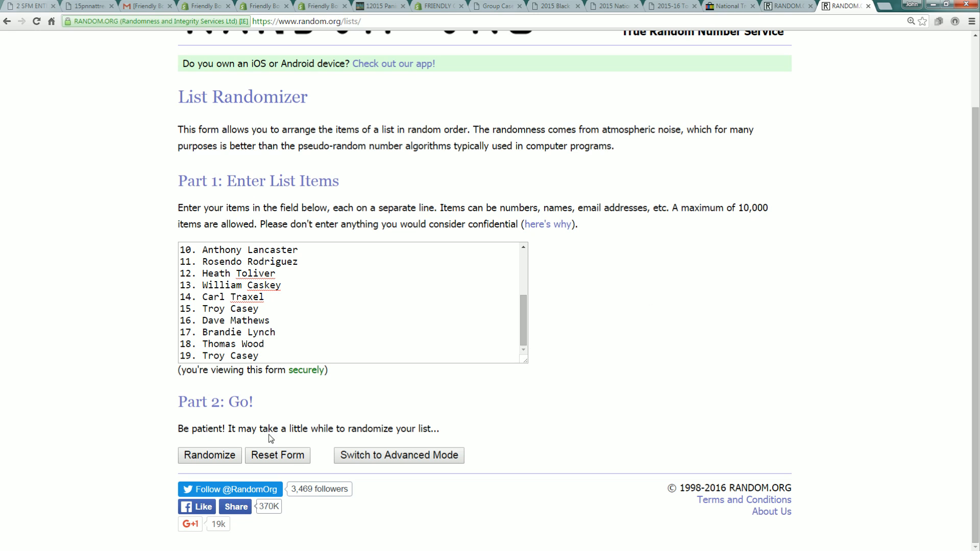
{"action": "mouse_move", "coordinate": [359, 454]}
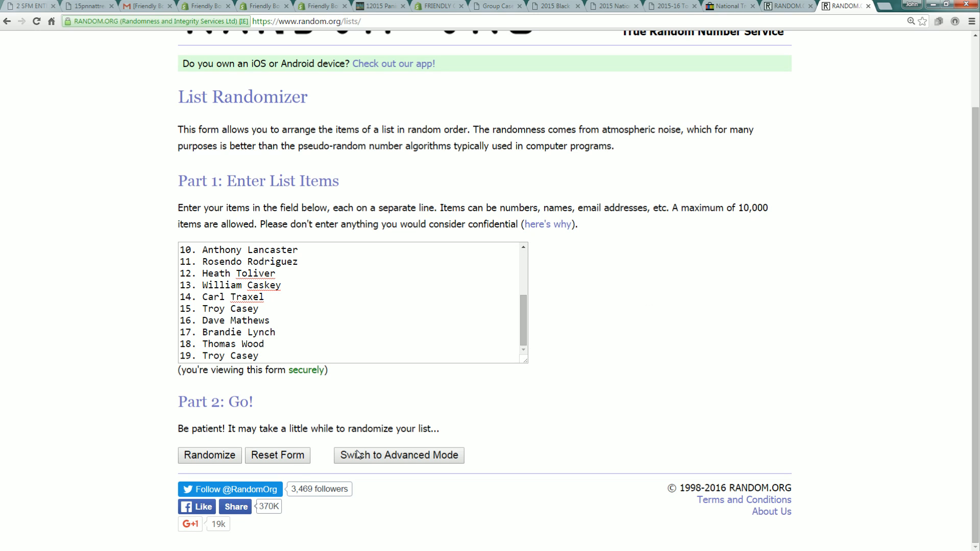
{"action": "mouse_move", "coordinate": [226, 398]}
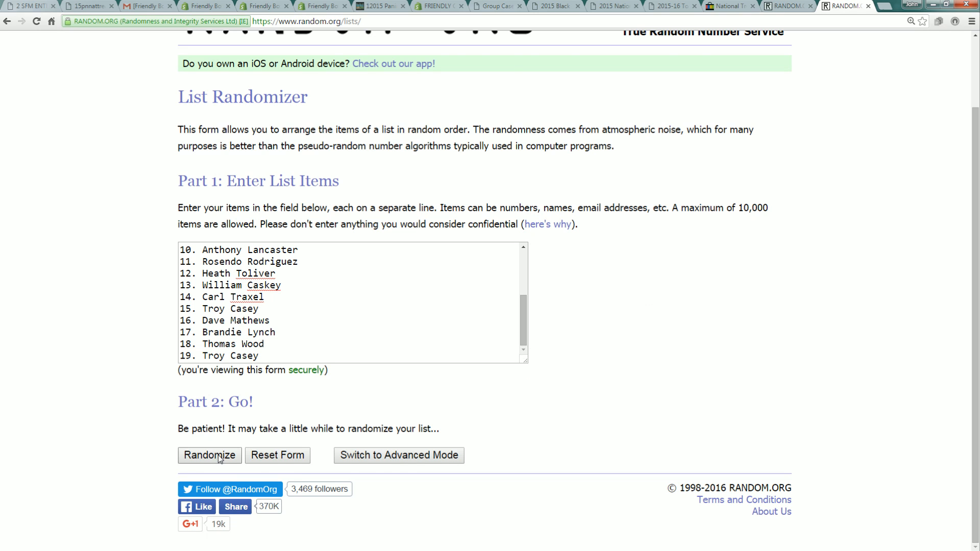
- Randomize the owner list, then use Again! until it has been shuffled seven times
{"action": "left_click", "coordinate": [210, 455]}
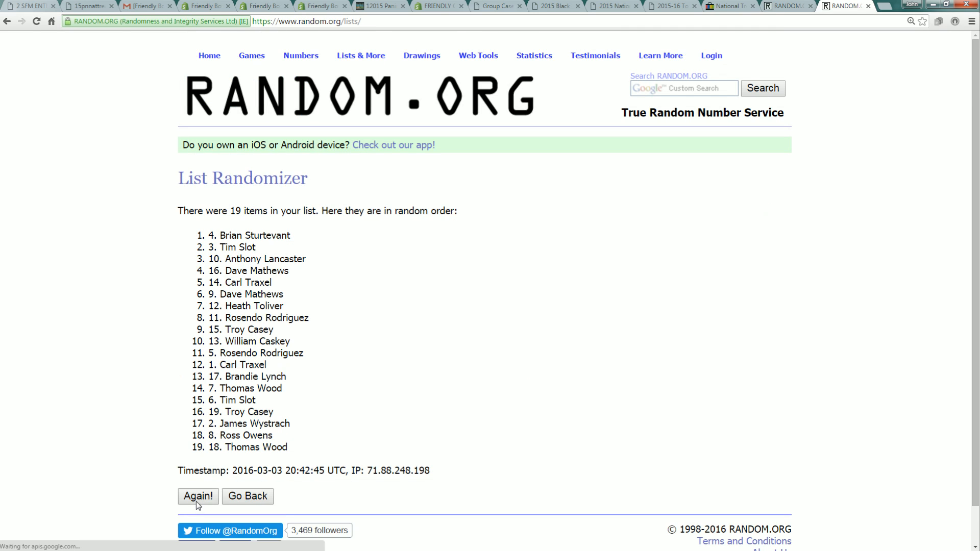
{"action": "left_click", "coordinate": [198, 496]}
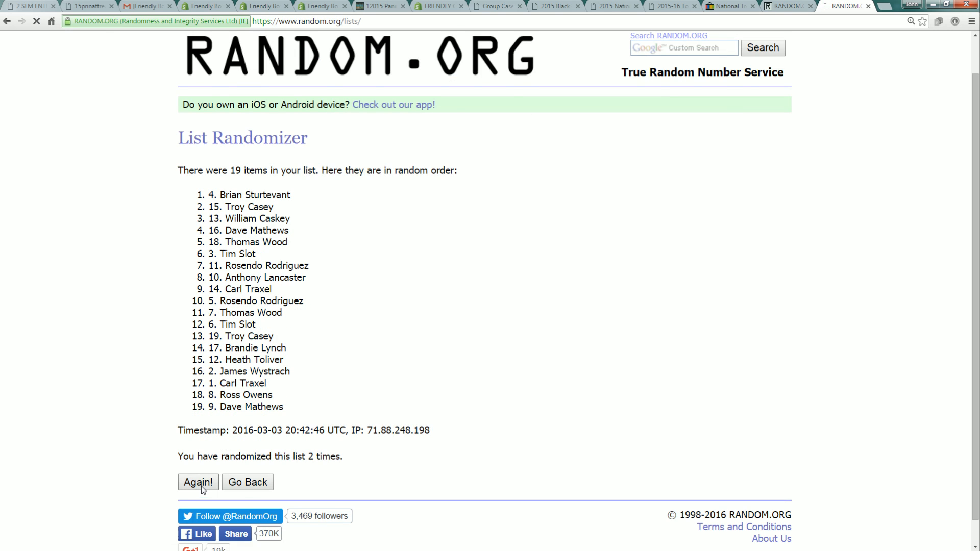
{"action": "left_click", "coordinate": [197, 482]}
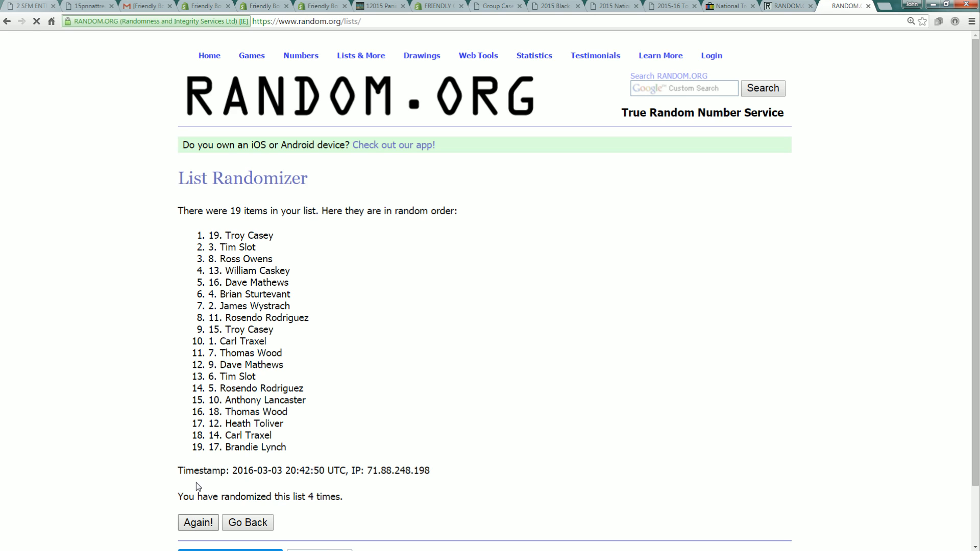
{"action": "left_click", "coordinate": [198, 523]}
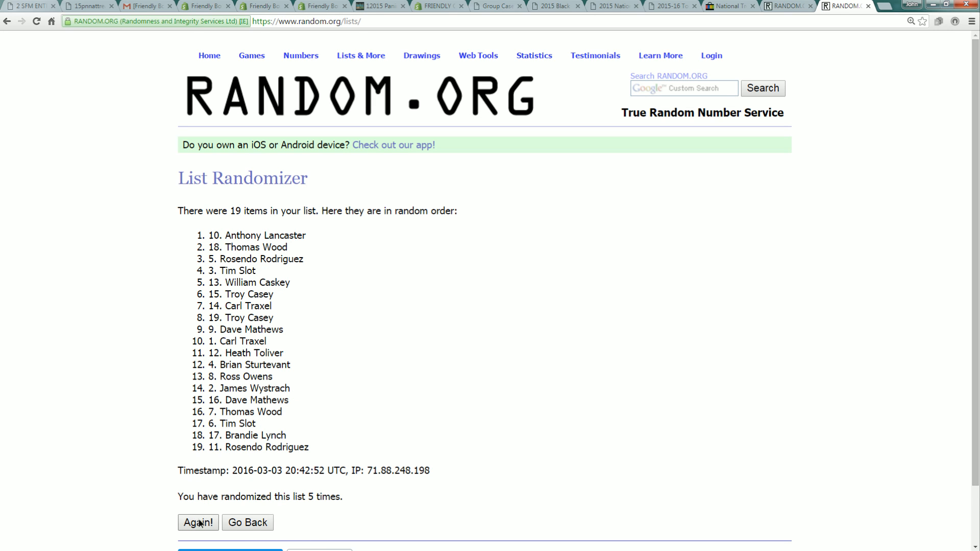
{"action": "left_click", "coordinate": [198, 523]}
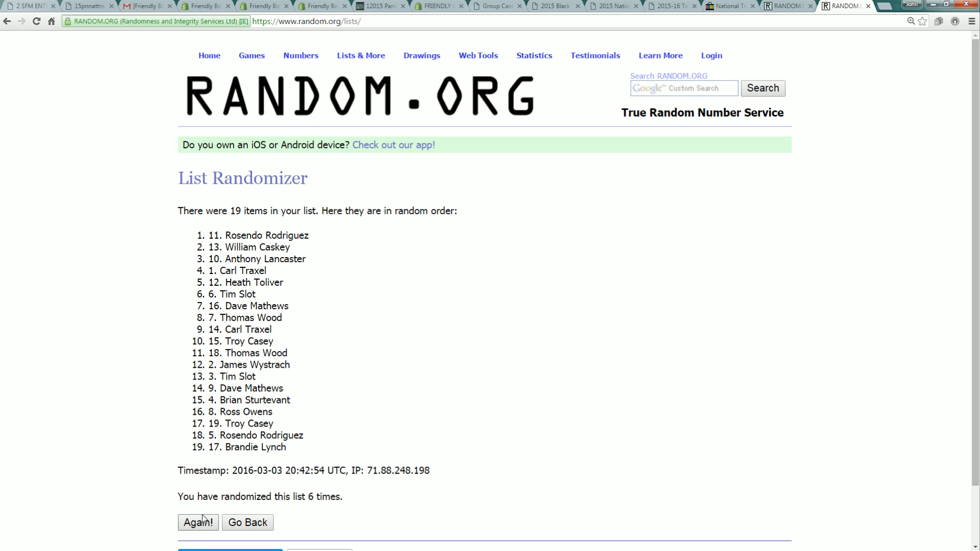
{"action": "left_click", "coordinate": [198, 522]}
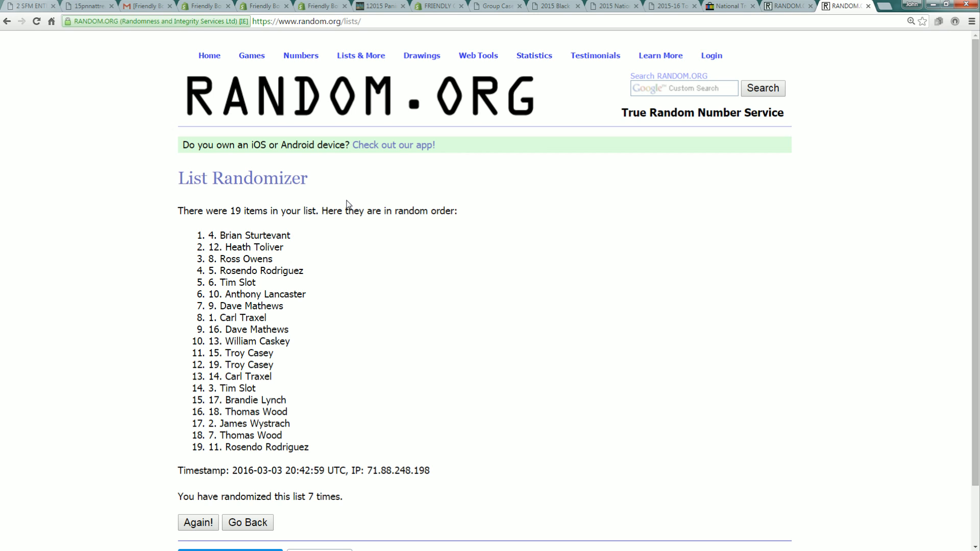
{"action": "mouse_move", "coordinate": [342, 242]}
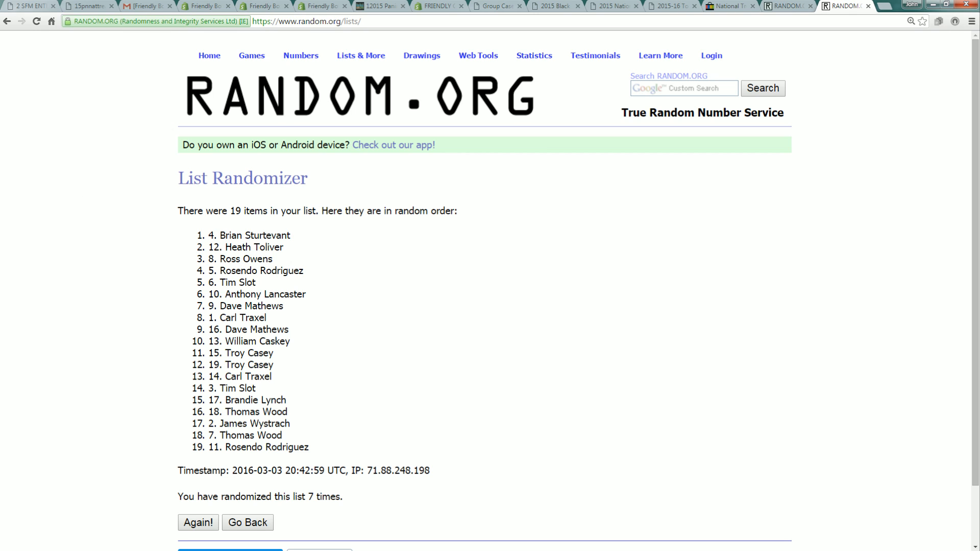
{"action": "mouse_move", "coordinate": [403, 165]}
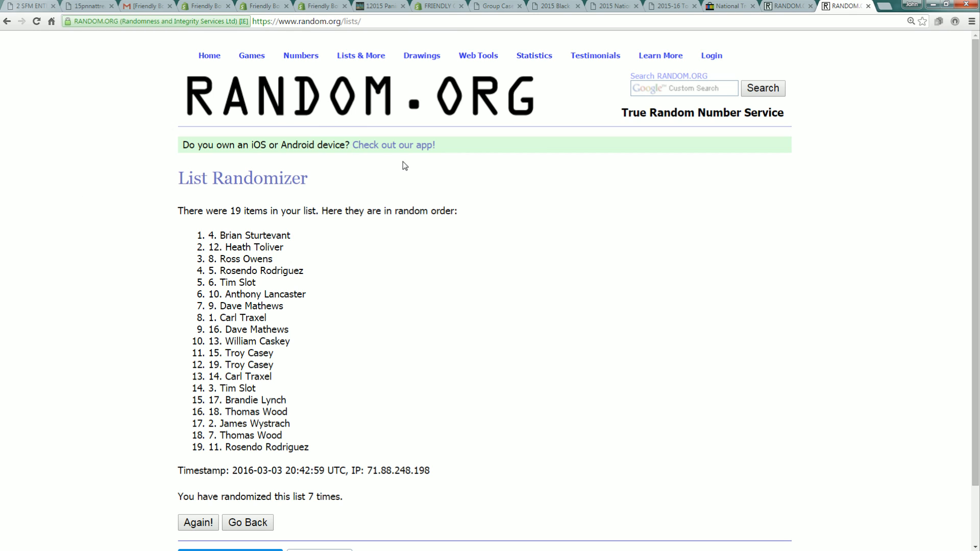
{"action": "mouse_move", "coordinate": [552, 212]}
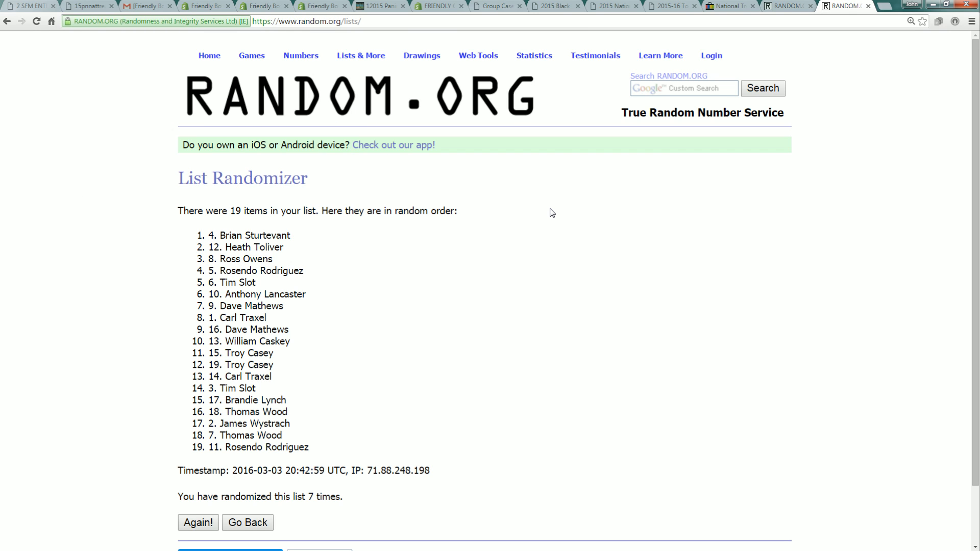